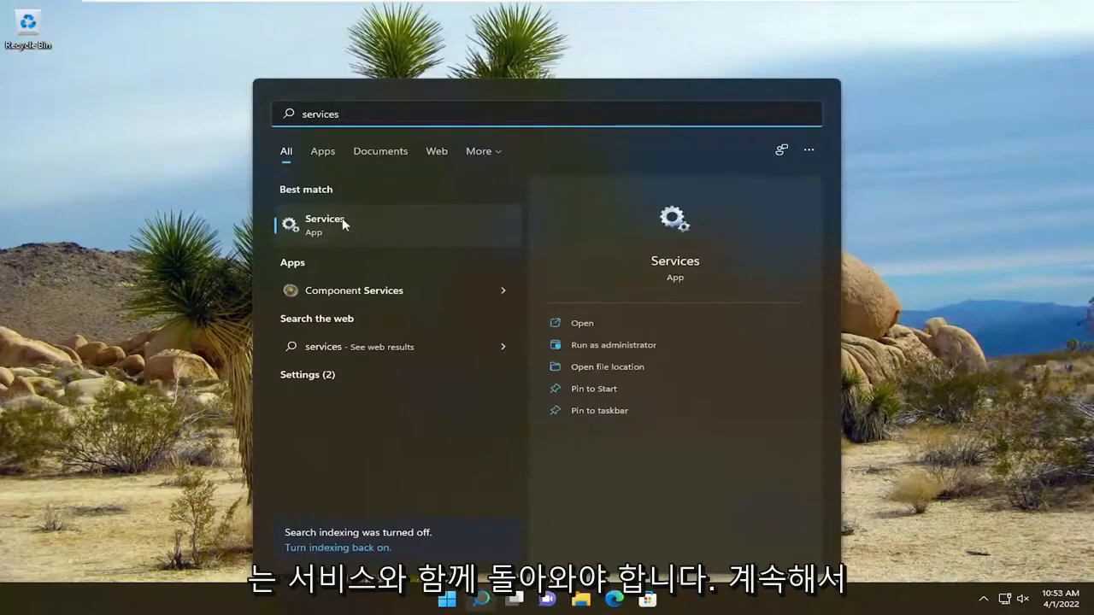
Step: Open Services from search and scroll down to Windows Installer
{"action": "left_click", "coordinate": [324, 224]}
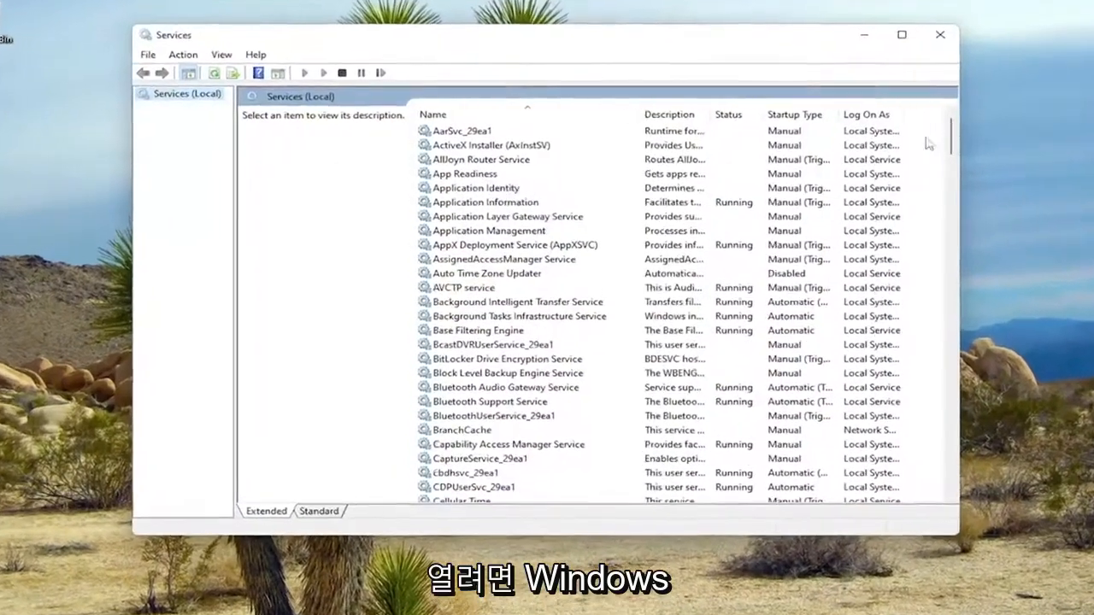
{"action": "scroll", "scroll_direction": "down", "scroll_amount": 3}
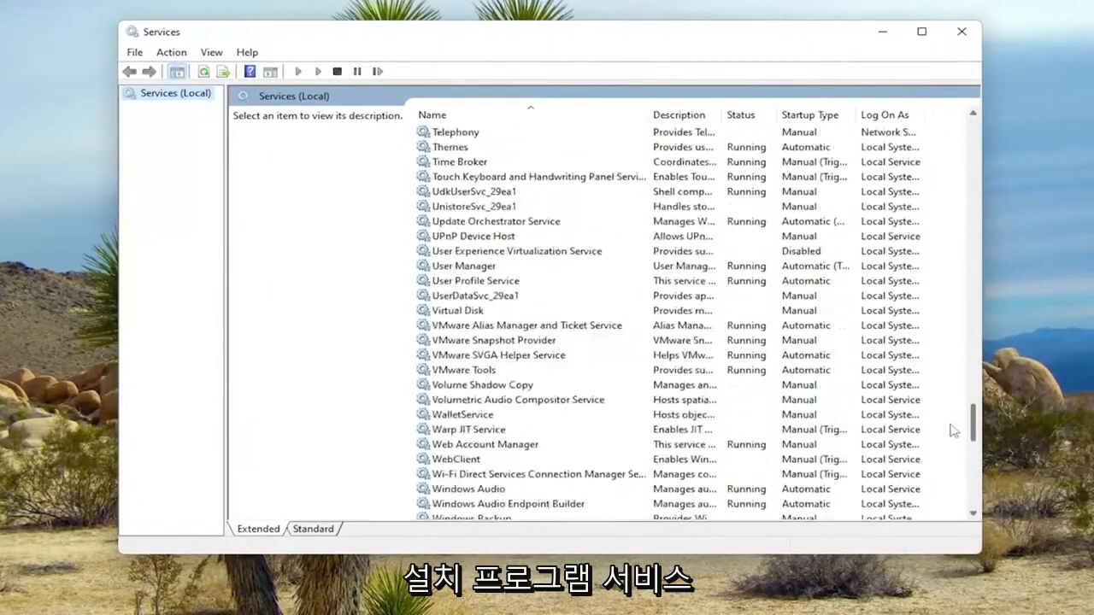
{"action": "scroll", "scroll_direction": "down", "scroll_amount": 3}
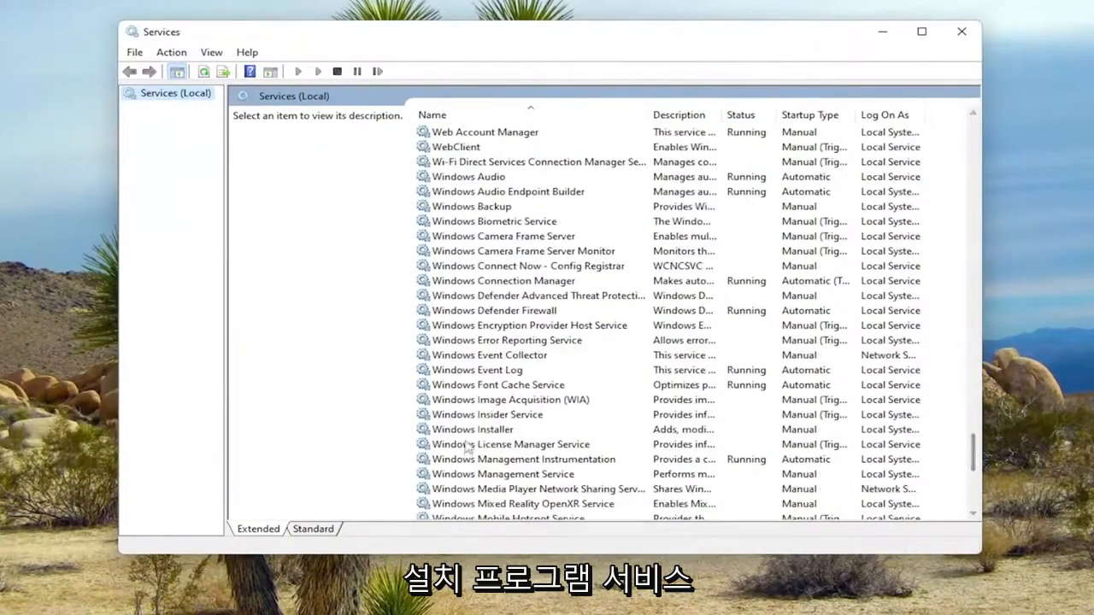
Step: Start the Windows Installer service from its Properties dialog and confirm with OK
{"action": "double_click", "coordinate": [471, 429]}
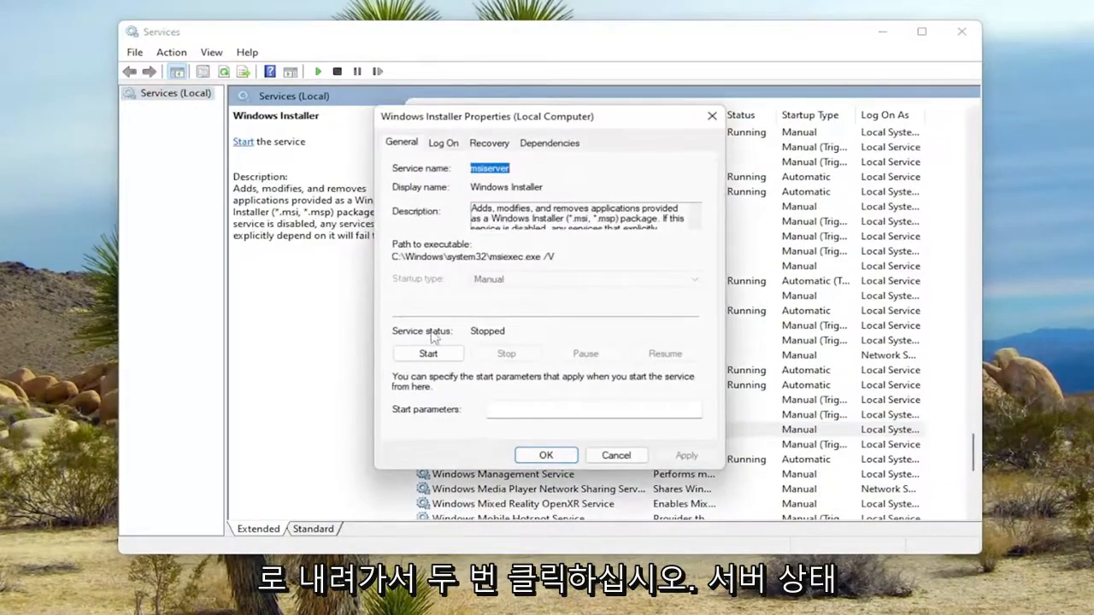
{"action": "left_click", "coordinate": [428, 353]}
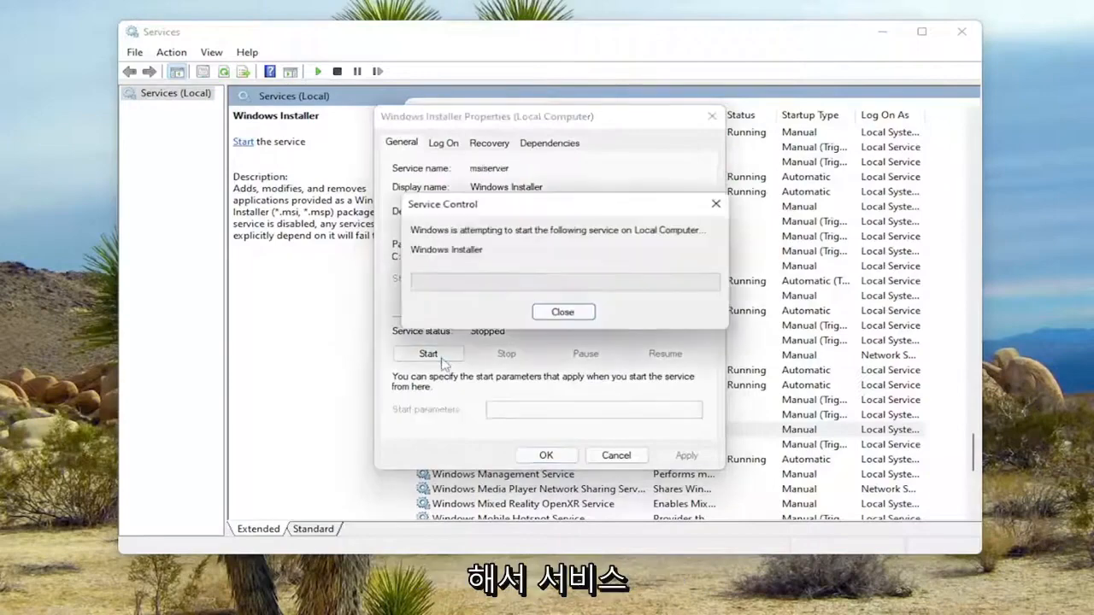
{"action": "left_click", "coordinate": [562, 311]}
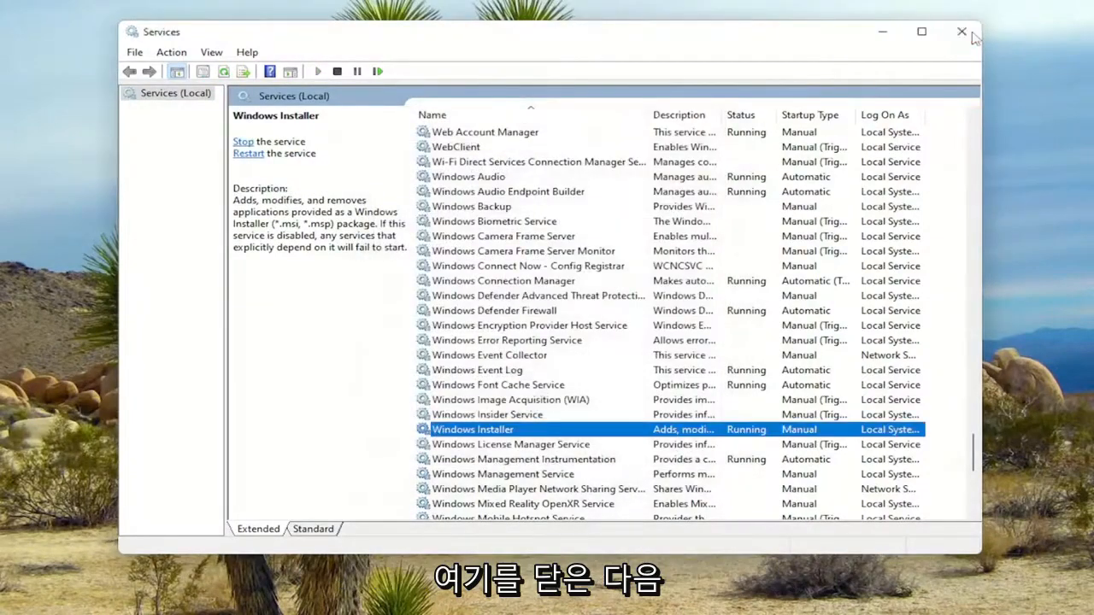
Step: Close Services and search Windows for 'troubleshoot settings'
{"action": "left_click", "coordinate": [960, 32]}
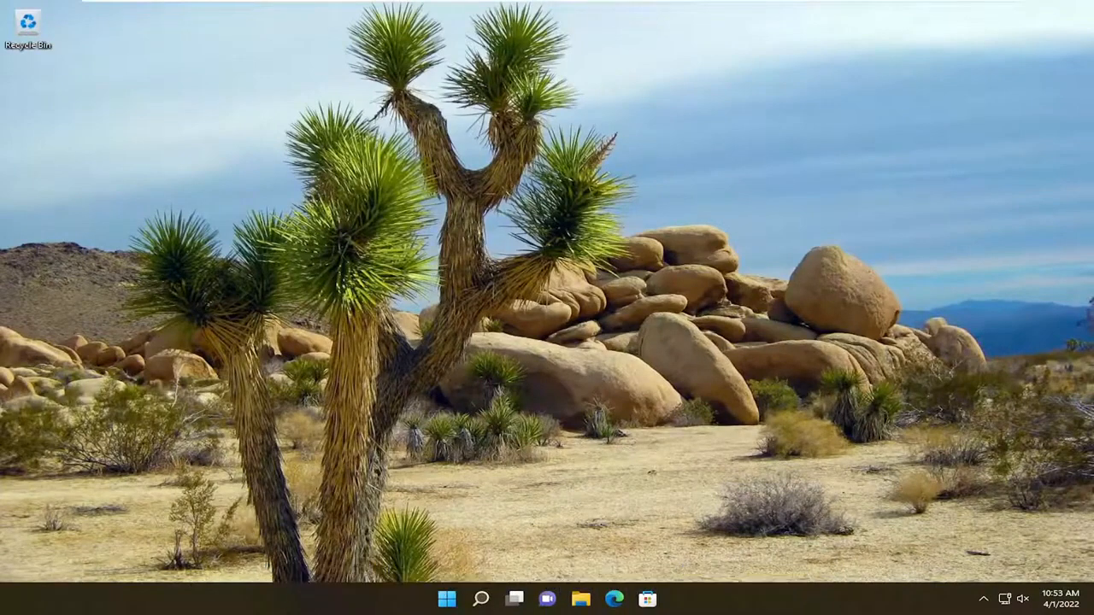
{"action": "left_click", "coordinate": [481, 598]}
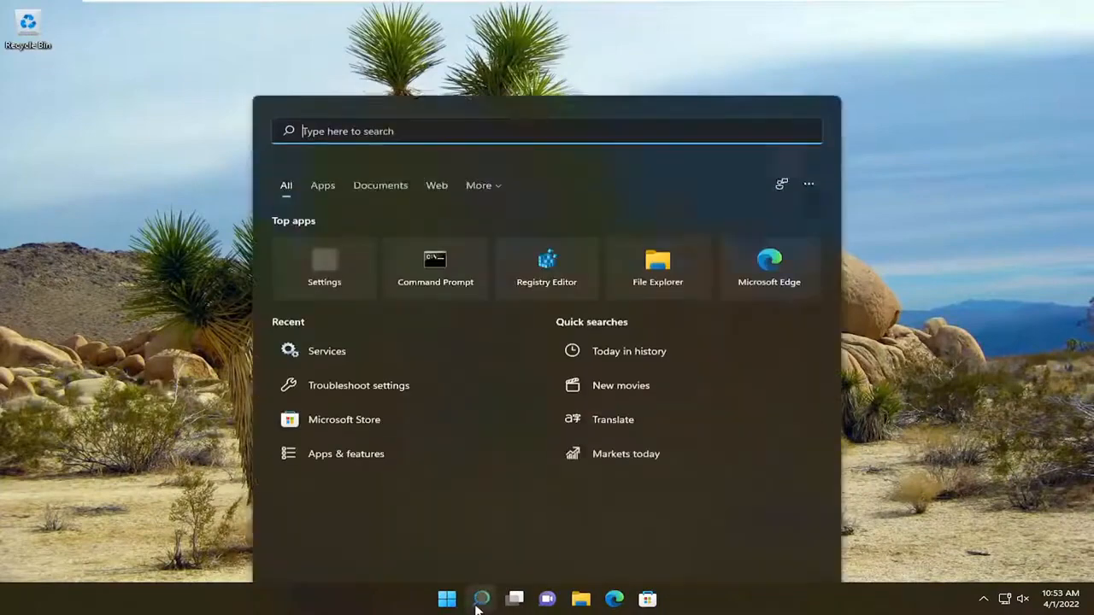
{"action": "type", "text": "troubleshoot settings"}
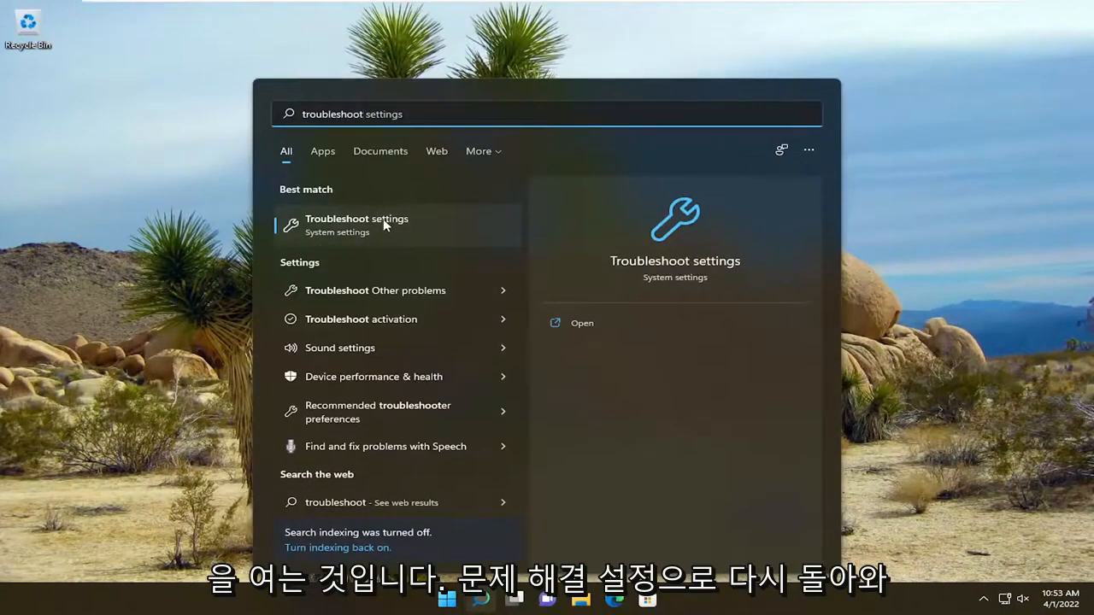
Step: Run the Program Compatibility Troubleshooter from Troubleshoot settings' Other troubleshooters page
{"action": "left_click", "coordinate": [356, 224]}
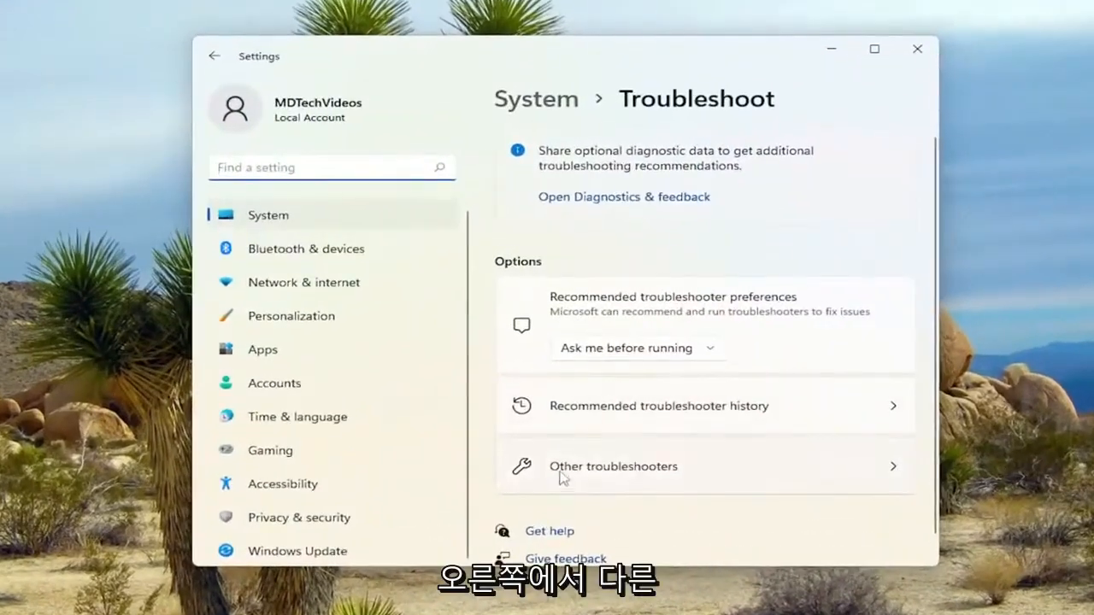
{"action": "left_click", "coordinate": [612, 466]}
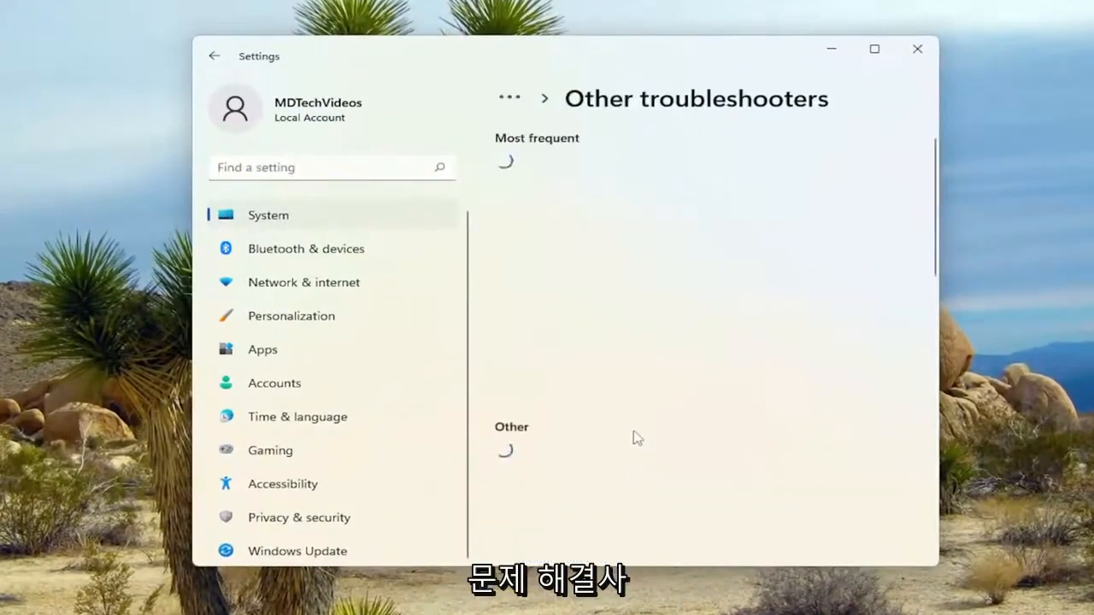
{"action": "scroll", "scroll_direction": "down", "scroll_amount": 3}
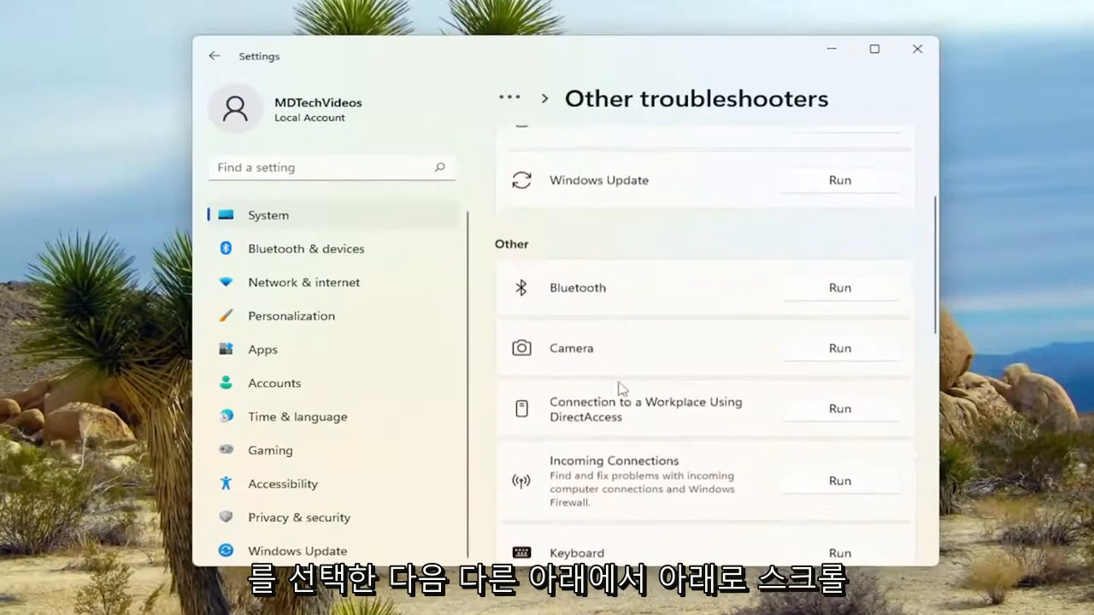
{"action": "scroll", "scroll_direction": "down", "scroll_amount": 3}
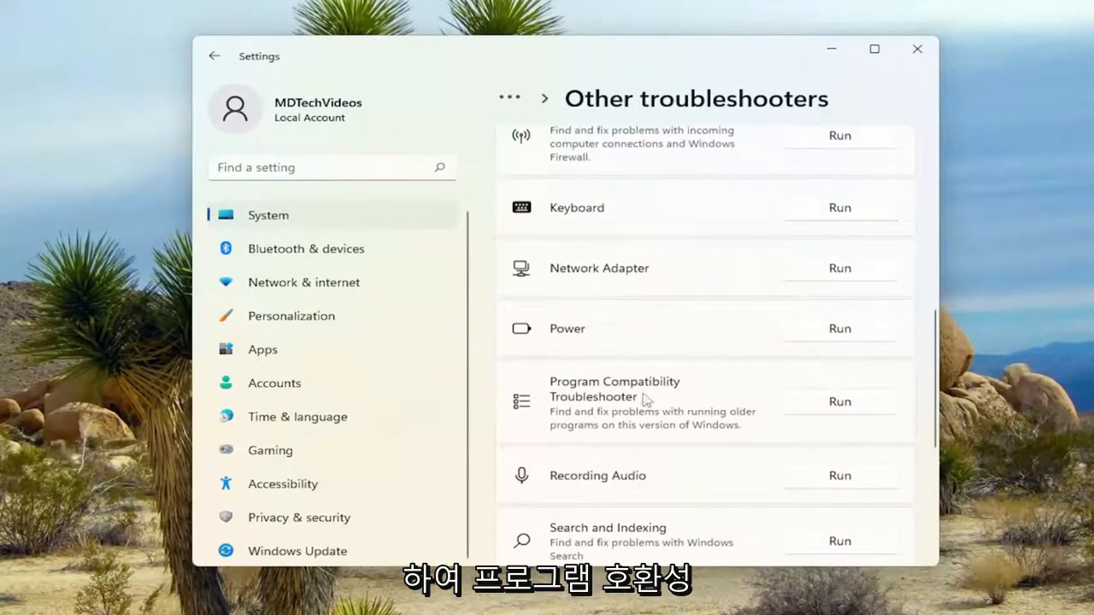
{"action": "left_click", "coordinate": [839, 402]}
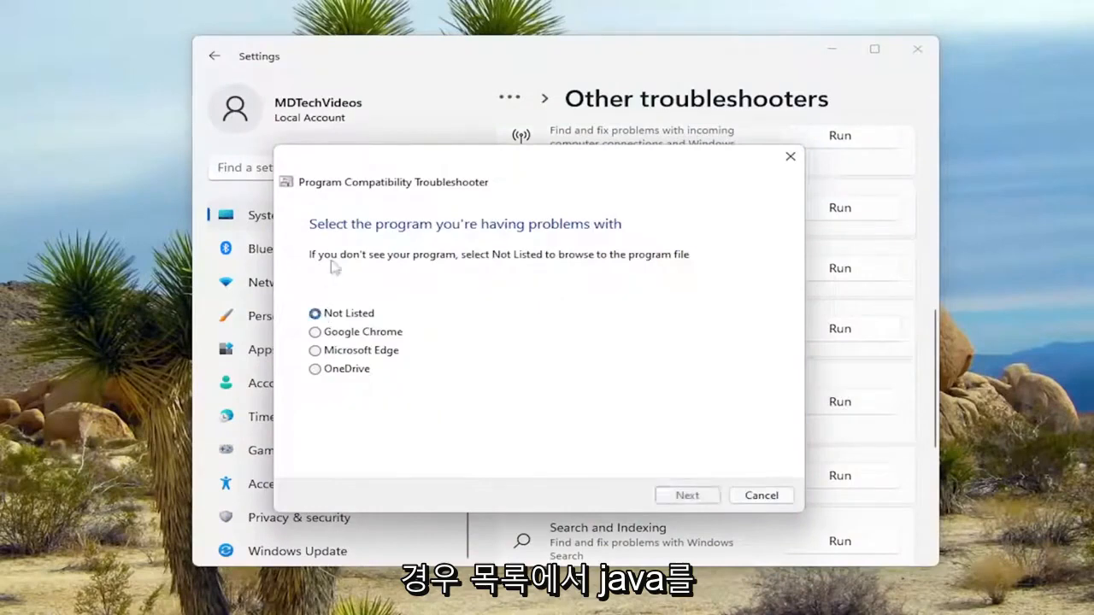
Step: Try Not Listed and Browse, abandon it, and select Google Chrome from the program list
{"action": "left_click", "coordinate": [687, 496]}
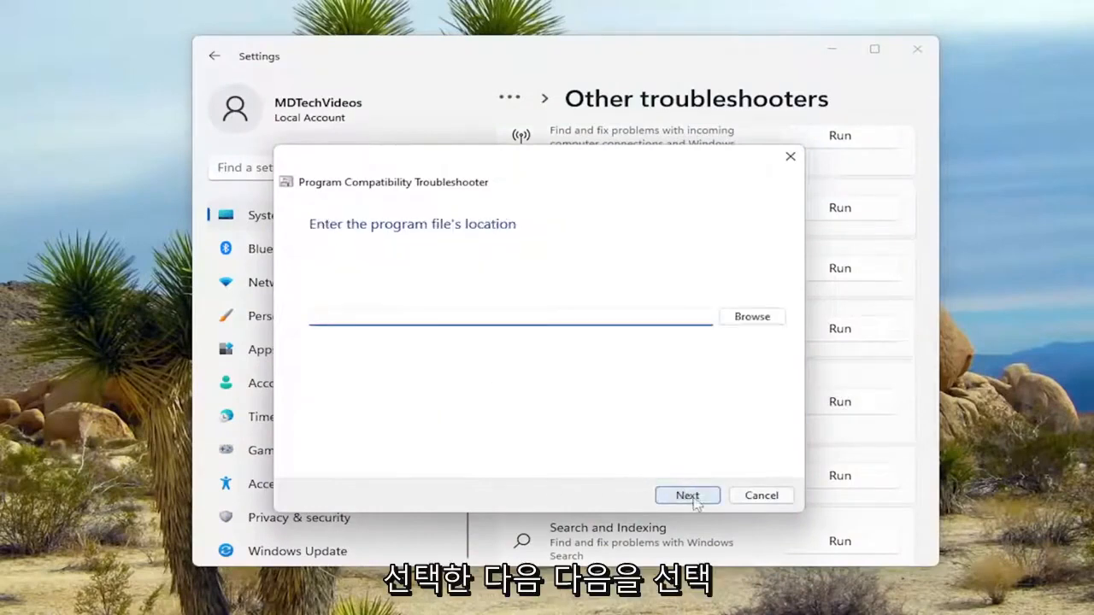
{"action": "left_click", "coordinate": [751, 316]}
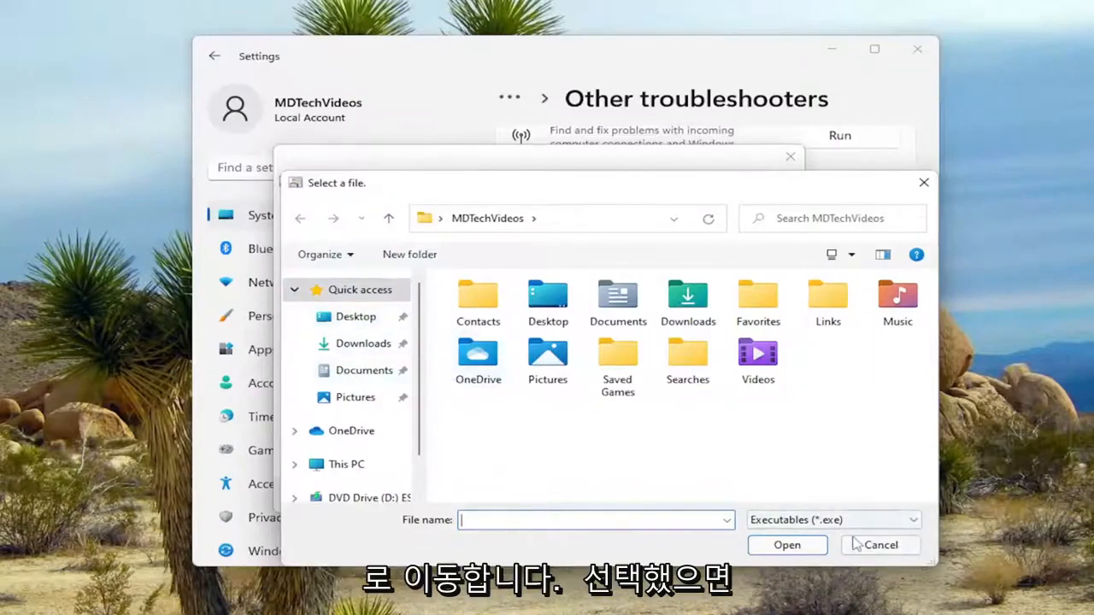
{"action": "left_click", "coordinate": [880, 545]}
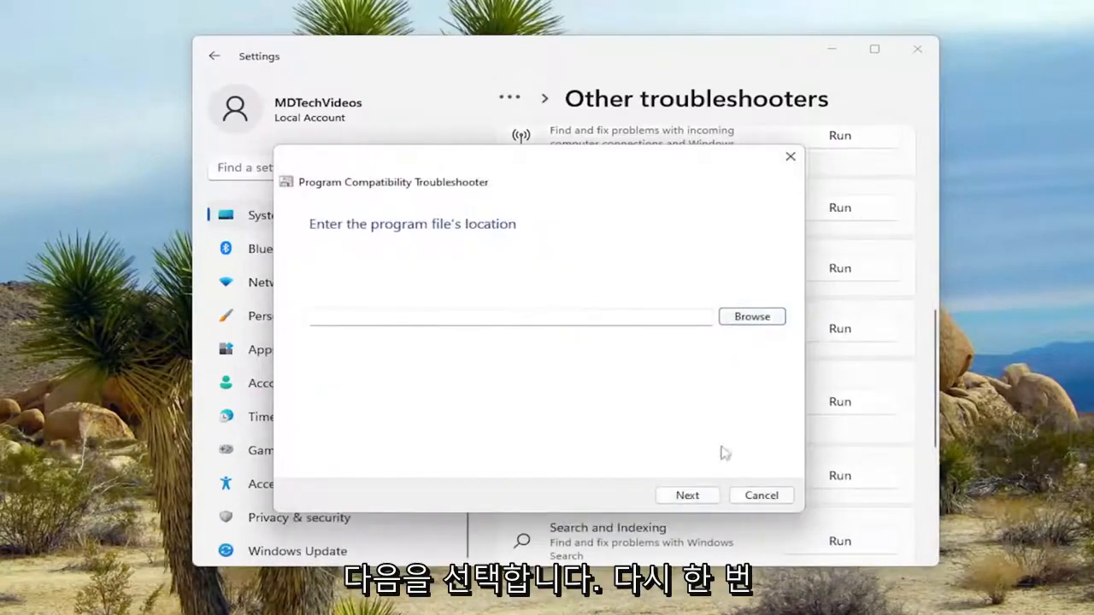
{"action": "left_click", "coordinate": [687, 494]}
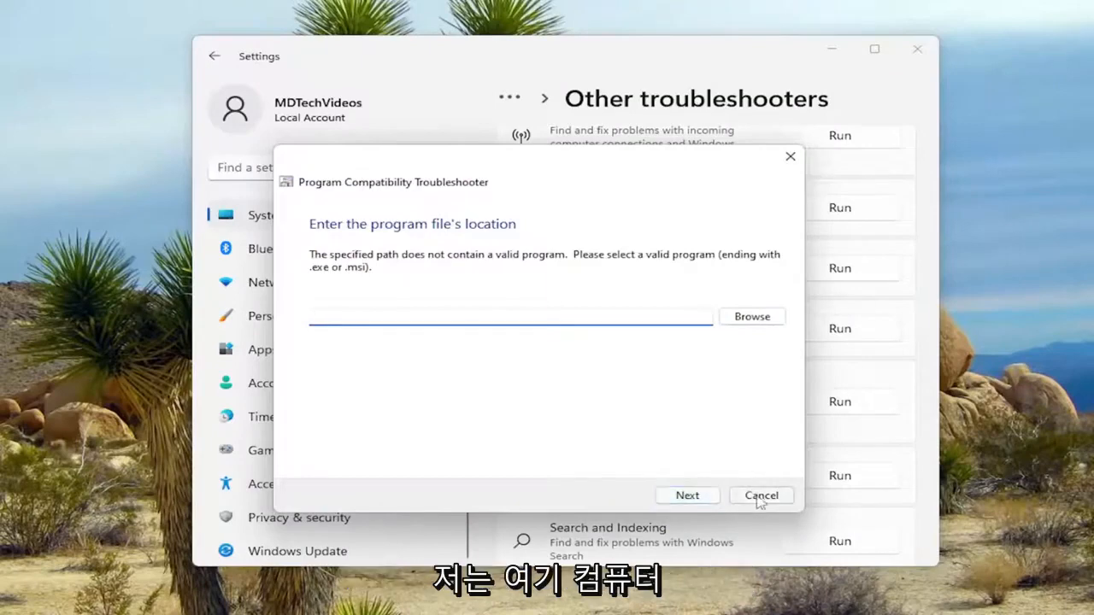
{"action": "left_click", "coordinate": [686, 495]}
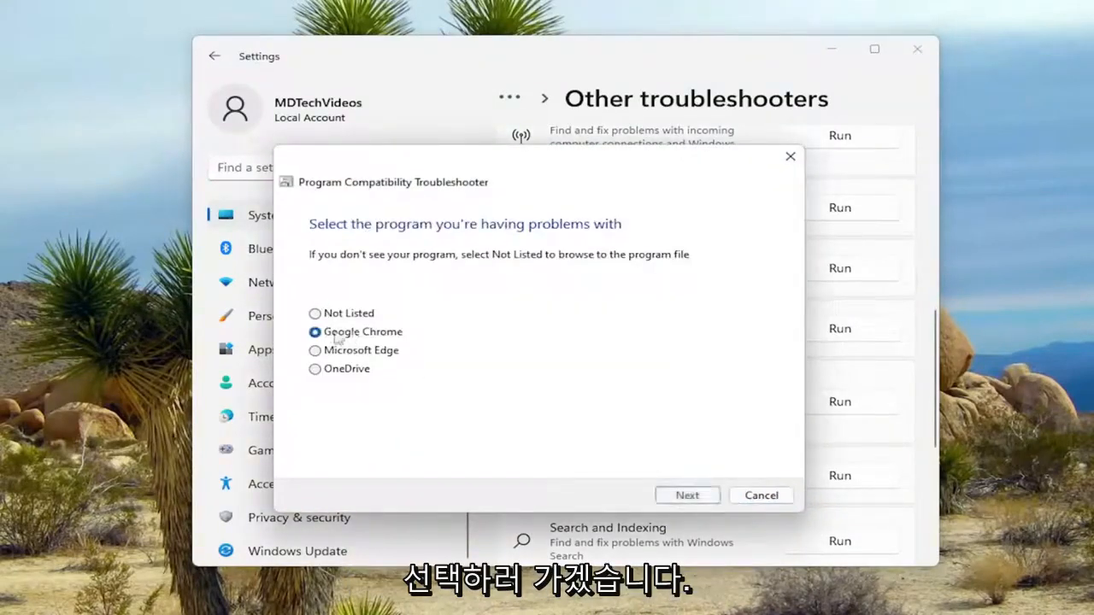
Step: Apply the recommended Windows 8 compatibility settings to Google Chrome and continue past the test page
{"action": "left_click", "coordinate": [686, 495]}
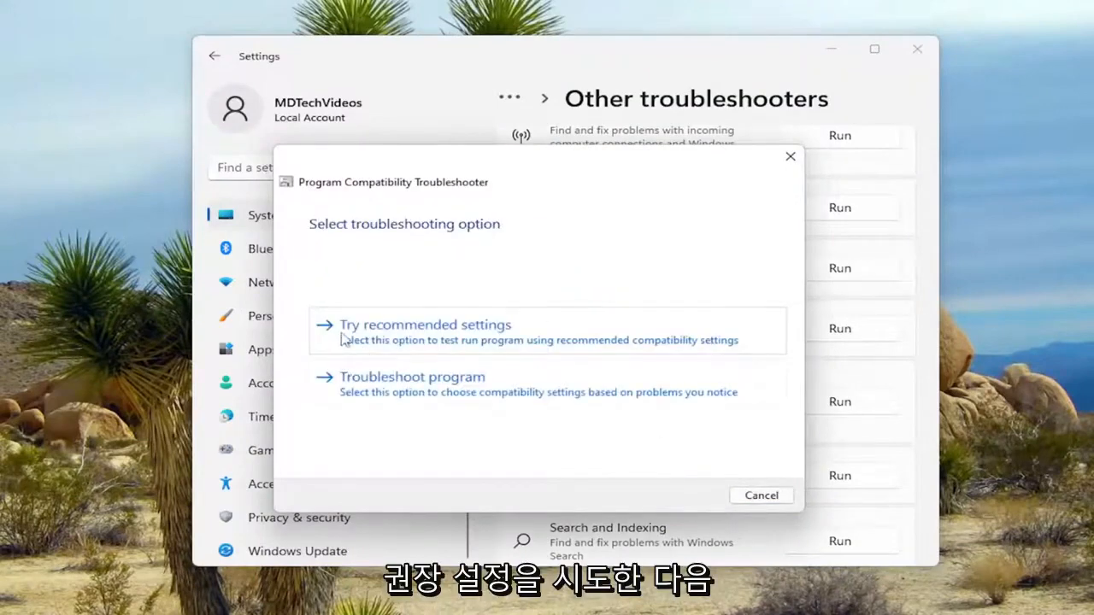
{"action": "left_click", "coordinate": [424, 325]}
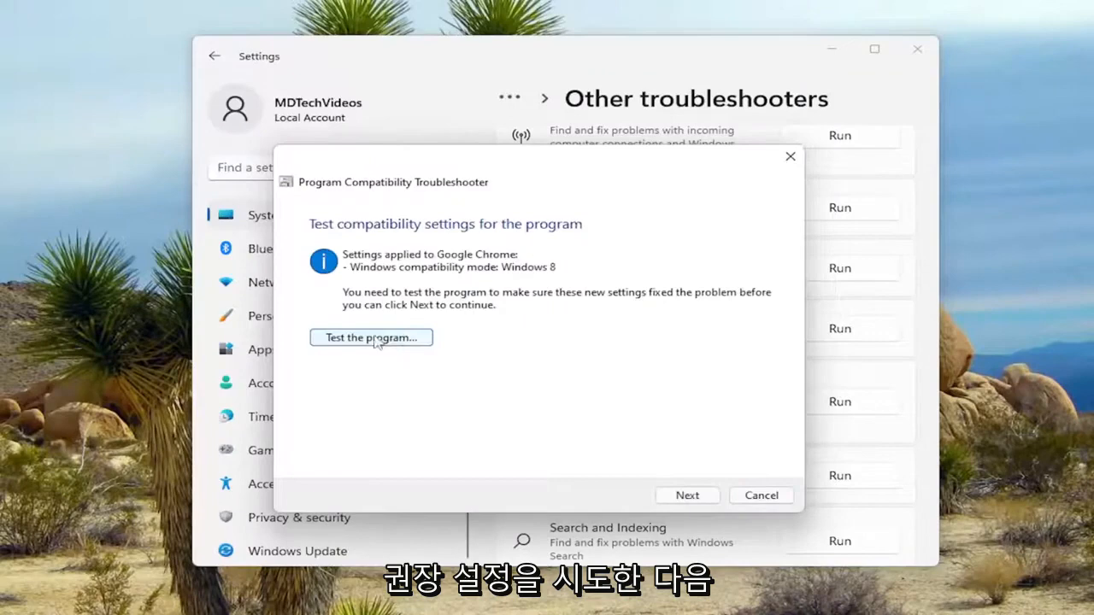
{"action": "left_click", "coordinate": [371, 337]}
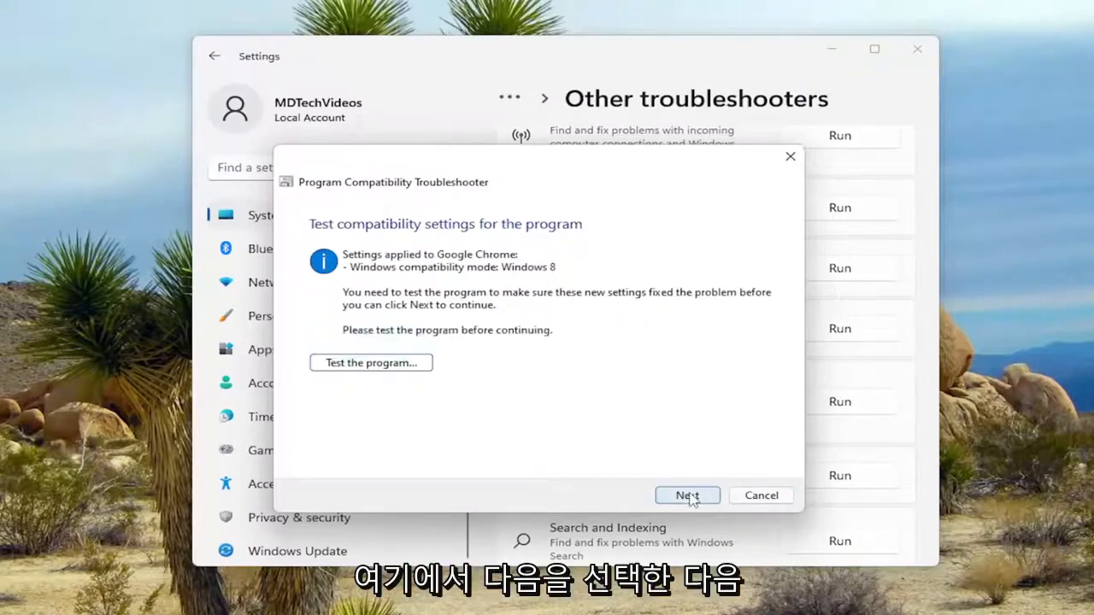
{"action": "mouse_move", "coordinate": [370, 362]}
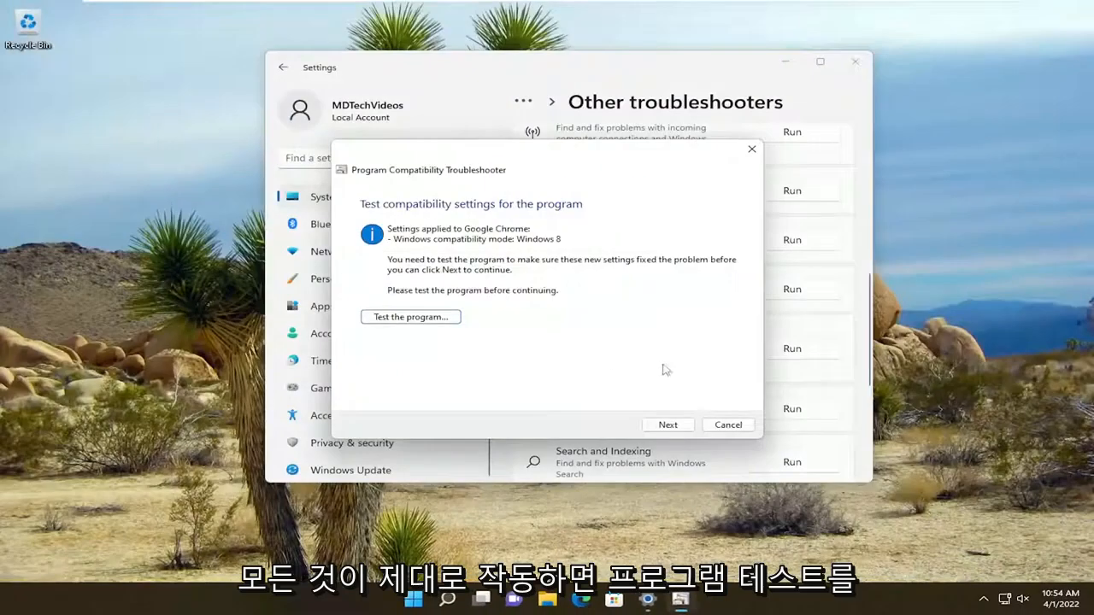
Step: Save Chrome's compatibility settings, close the troubleshooter, and close Settings
{"action": "left_click", "coordinate": [667, 425]}
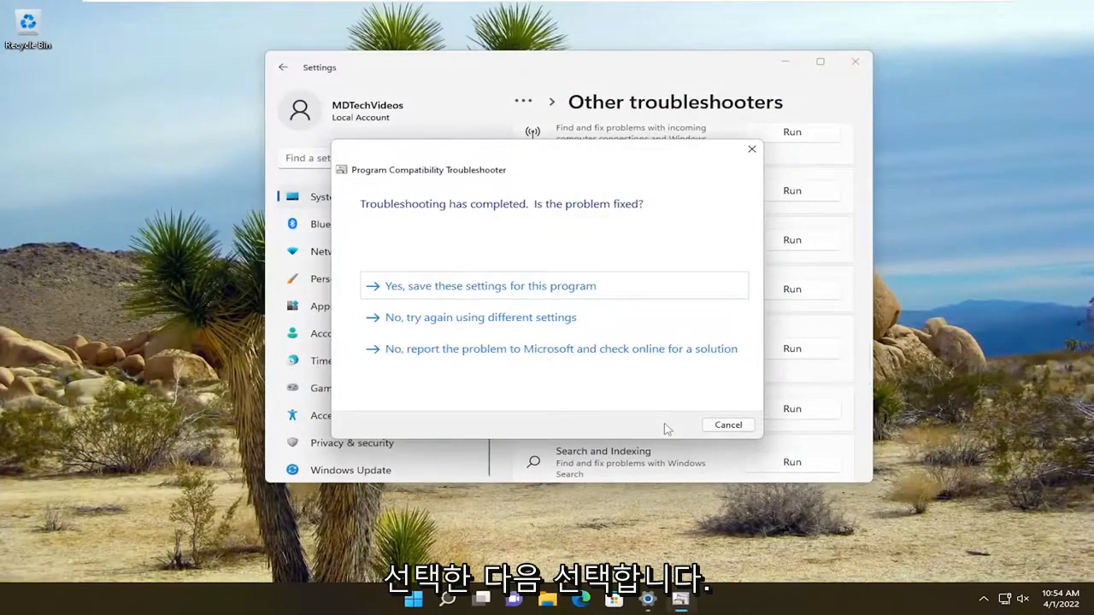
{"action": "left_click", "coordinate": [491, 286]}
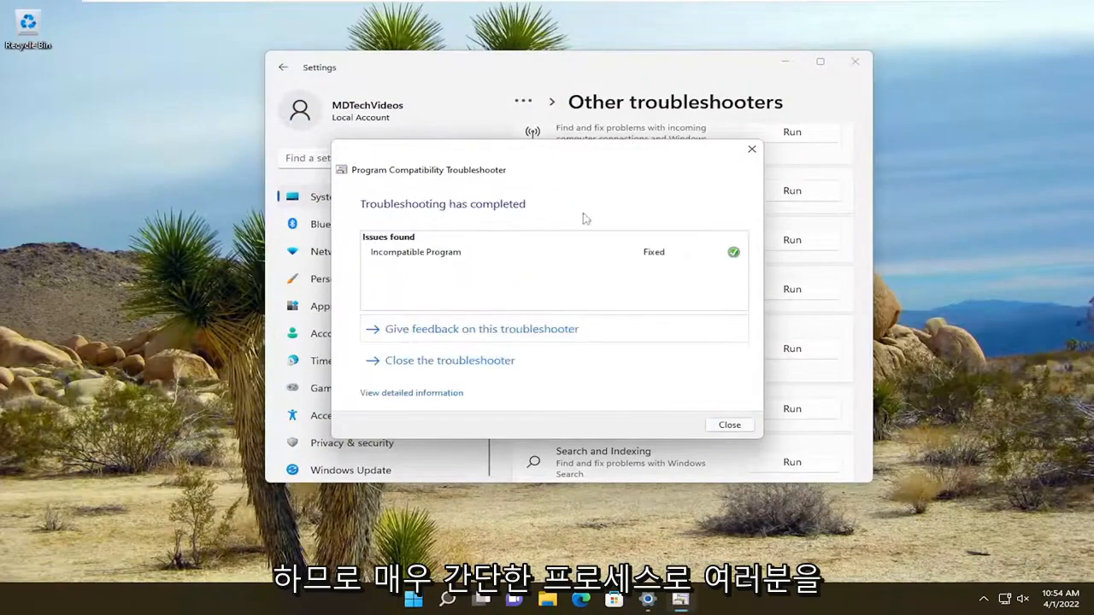
{"action": "left_click", "coordinate": [728, 425]}
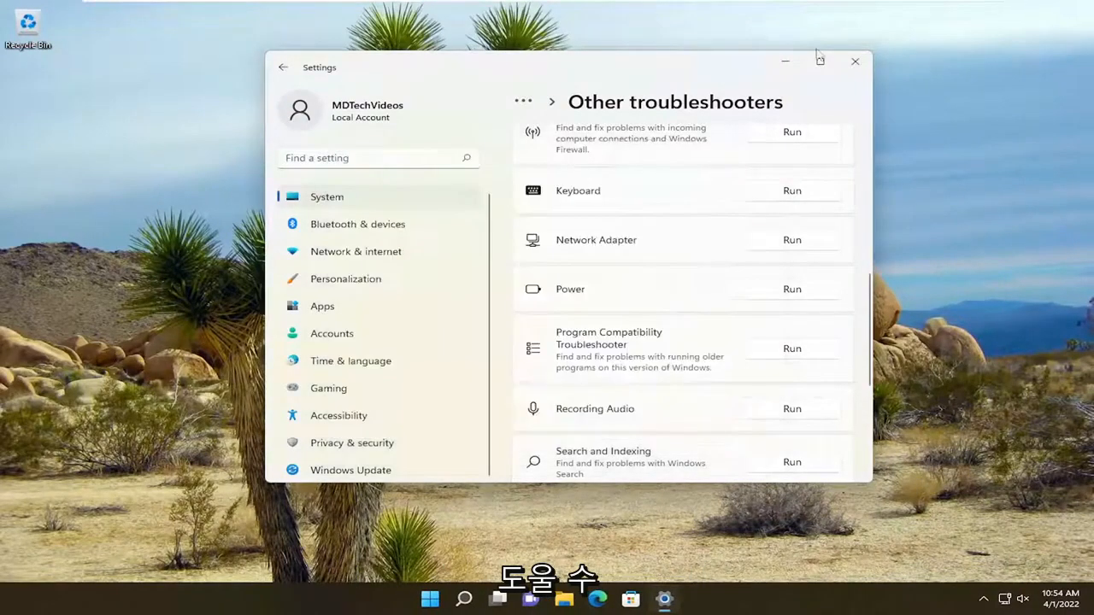
{"action": "left_click", "coordinate": [854, 62]}
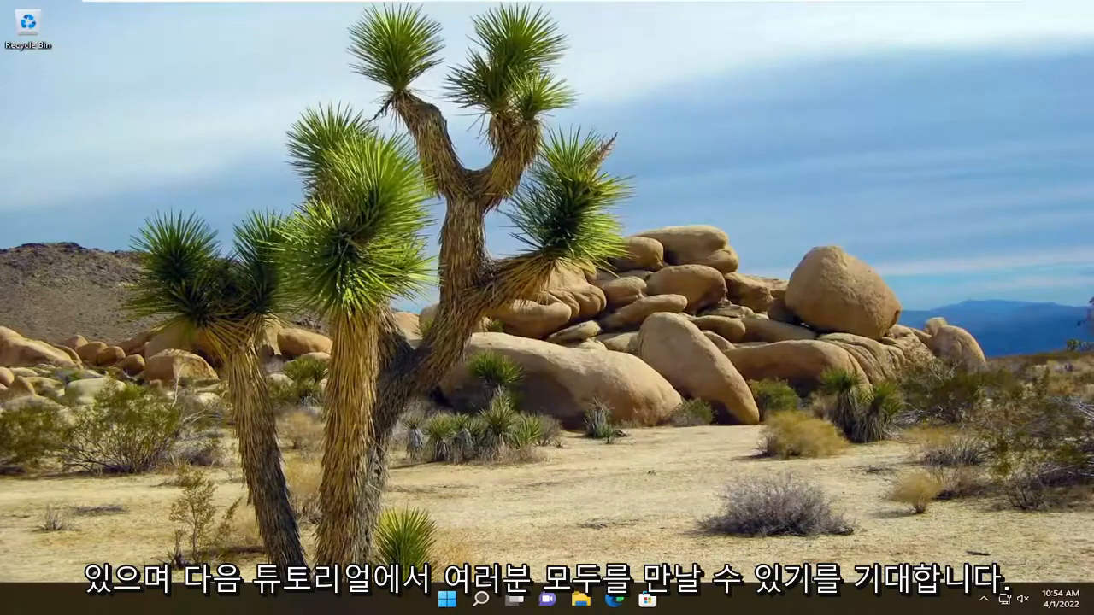